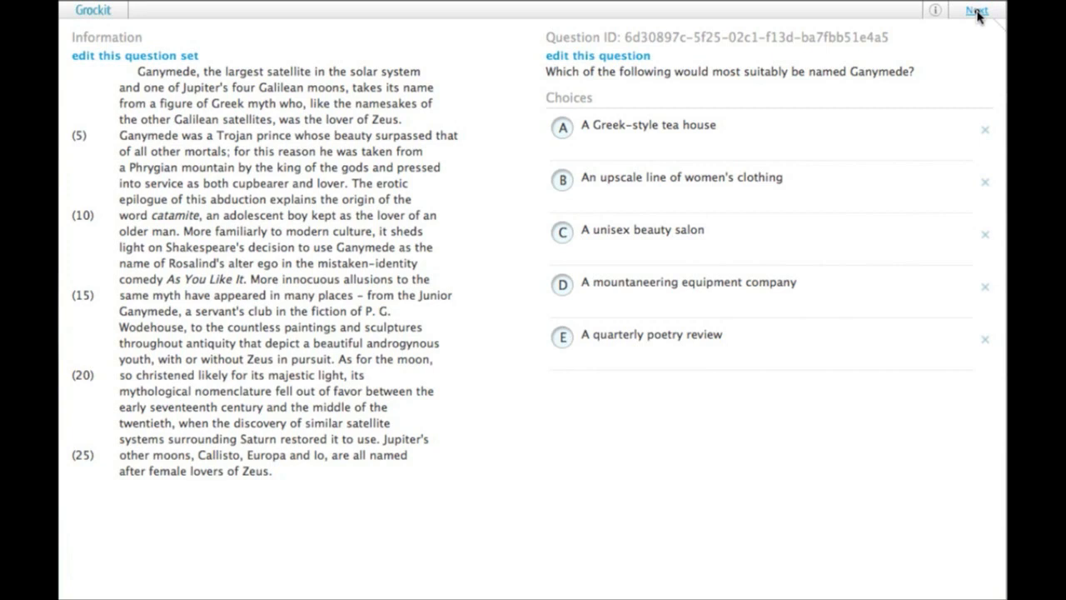
{"action": "mouse_move", "coordinate": [465, 69]}
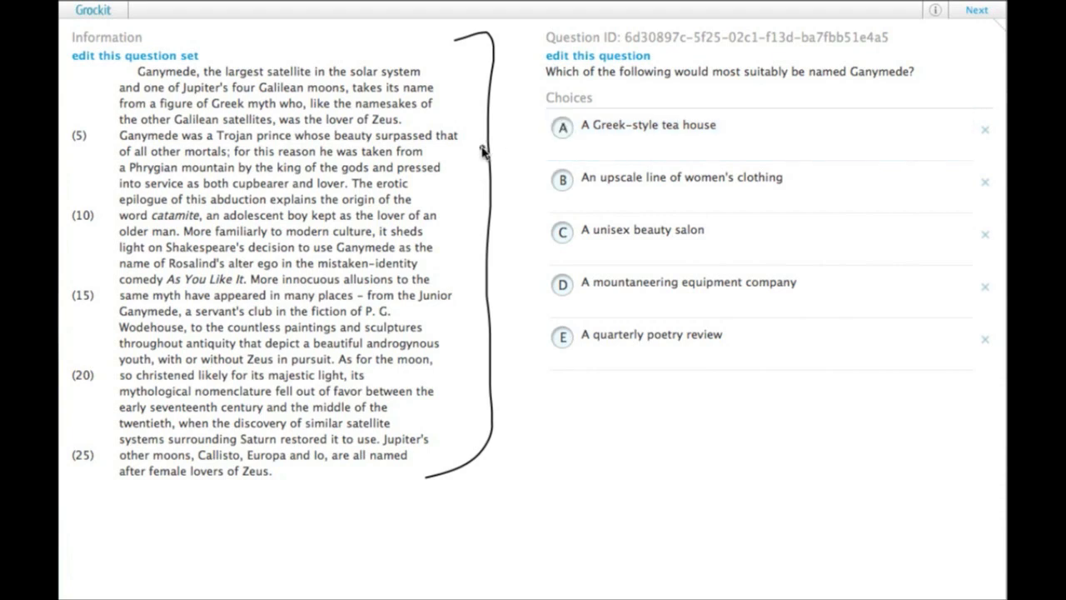
{"action": "mouse_move", "coordinate": [508, 126]}
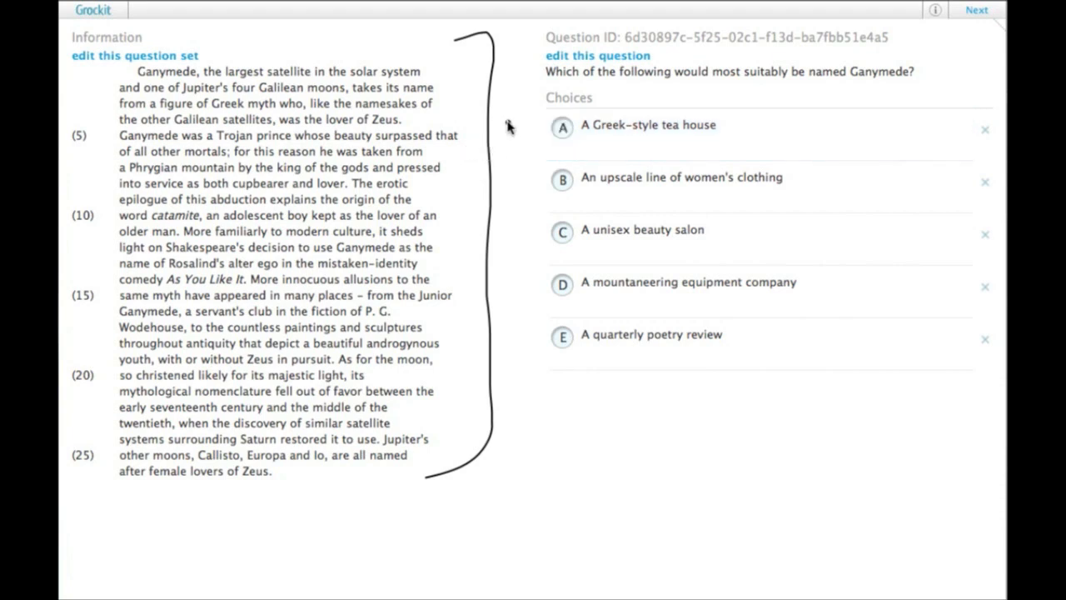
Ink the passage underlines for 'Ganymede' and 'Rosalind's alter ego', X over choice B, and mark choice A
{"action": "left_click", "coordinate": [681, 177]}
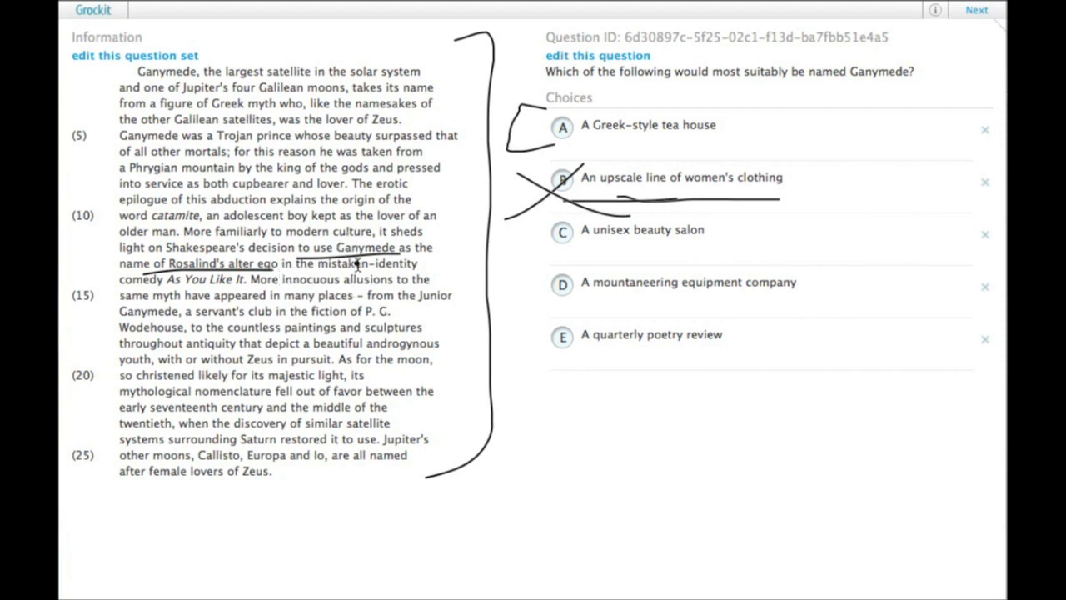
{"action": "mouse_move", "coordinate": [237, 365]}
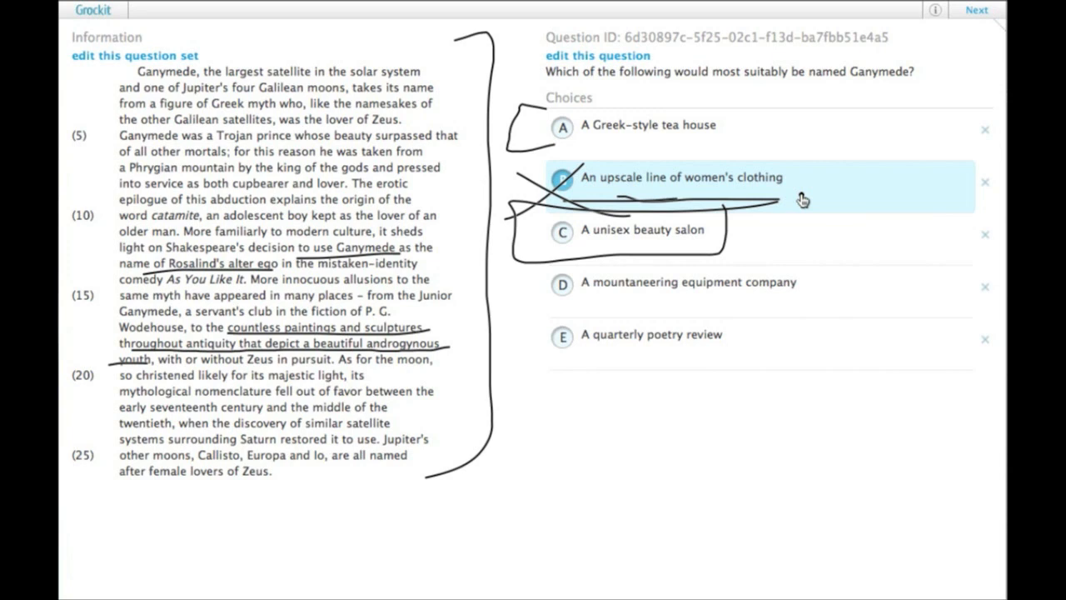
{"action": "mouse_move", "coordinate": [648, 167]}
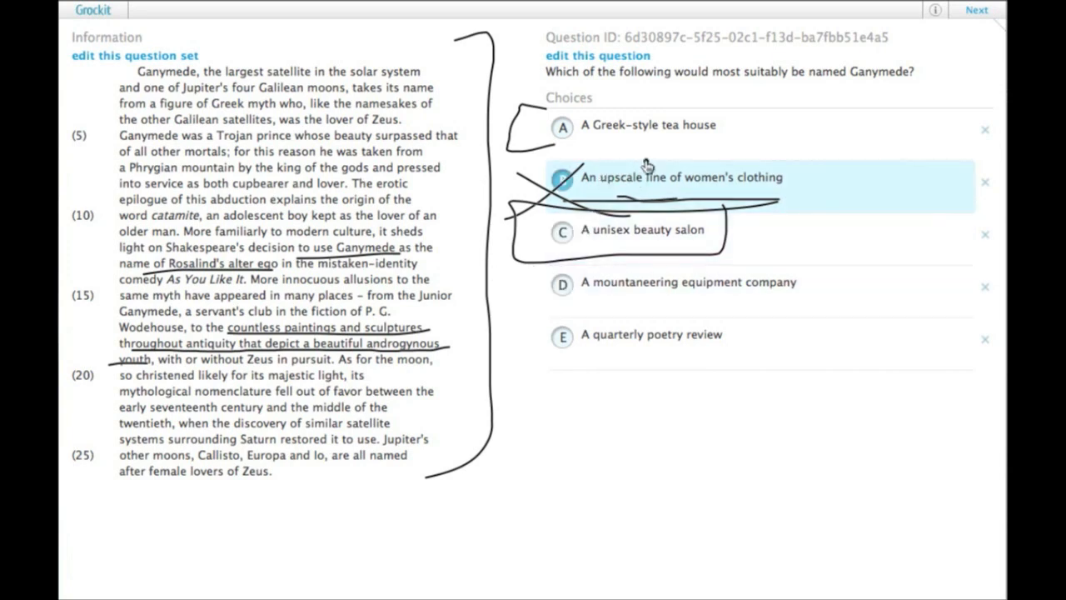
{"action": "mouse_move", "coordinate": [720, 200]}
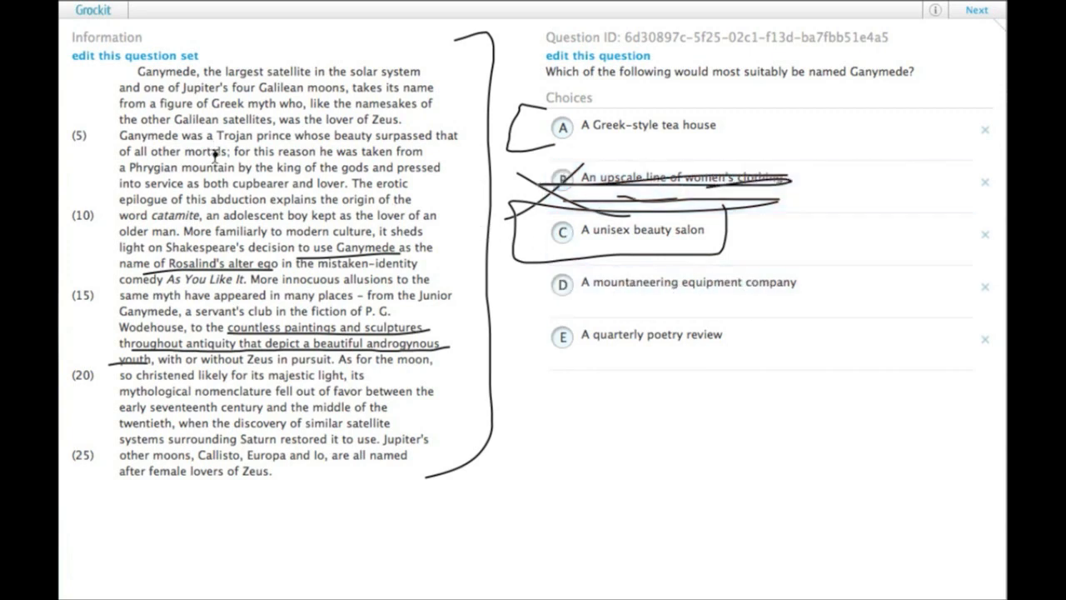
Strike through choices D and E and underline 'a Phrygian mountain' in the passage
{"action": "left_click", "coordinate": [718, 281]}
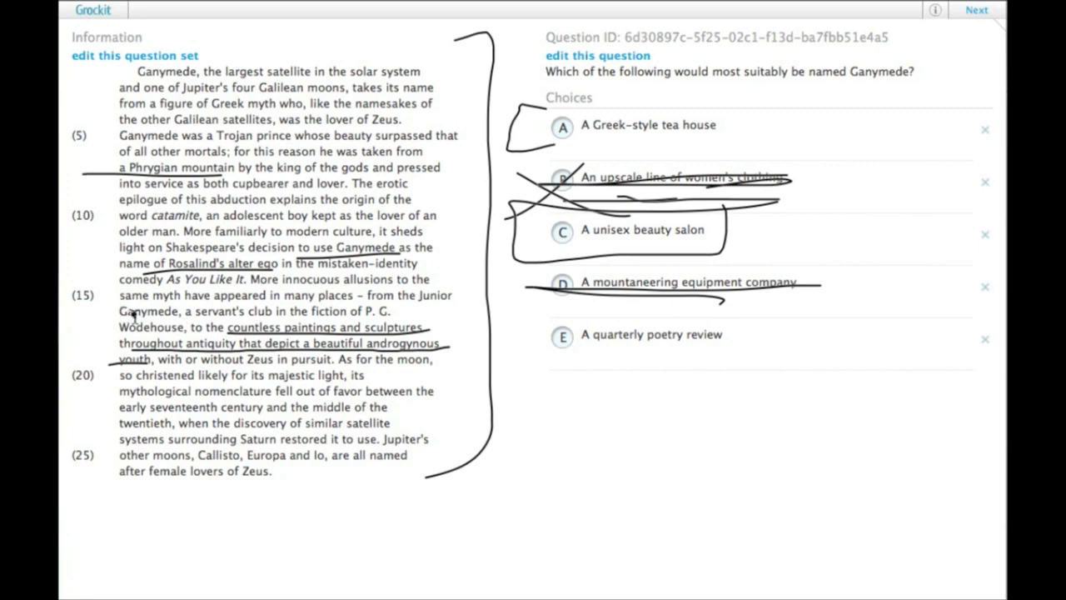
{"action": "left_click", "coordinate": [652, 334]}
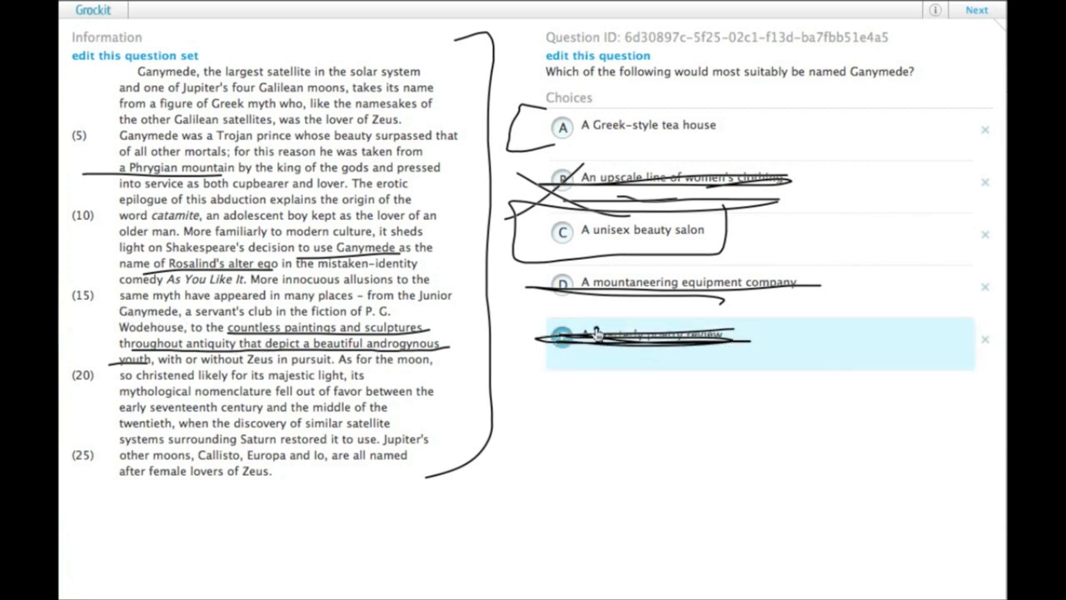